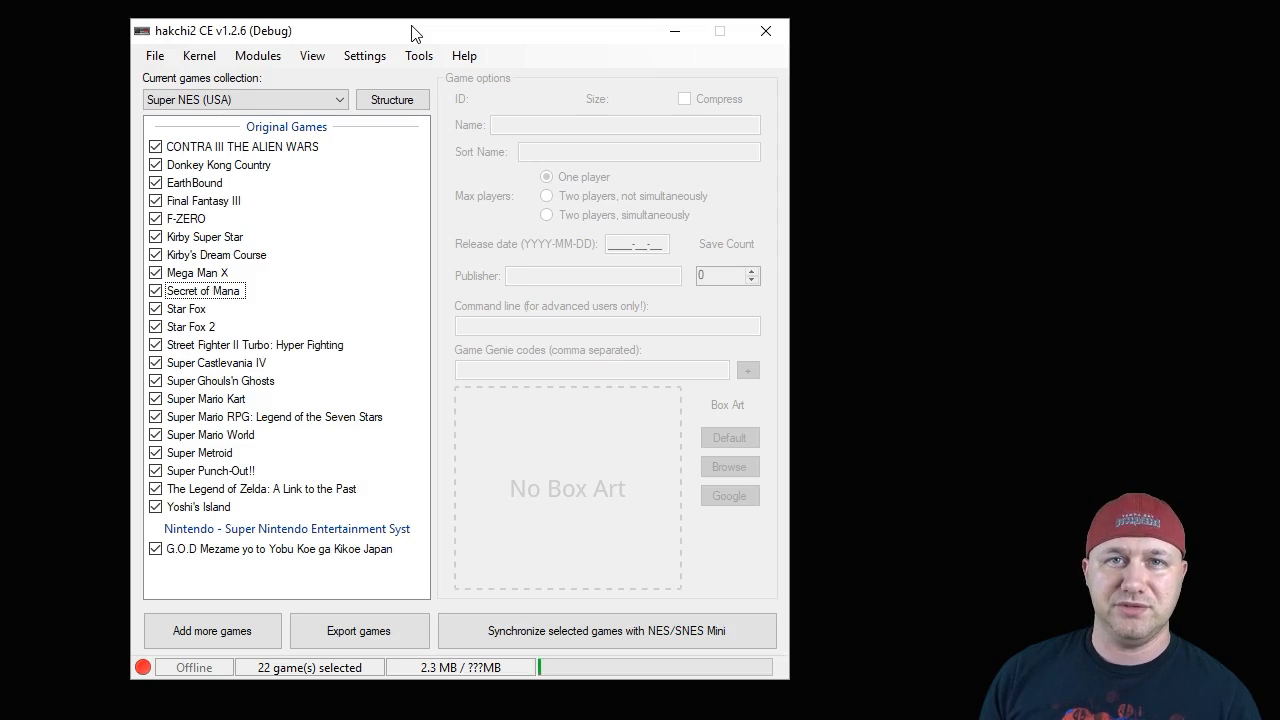
mouse_move(428, 22)
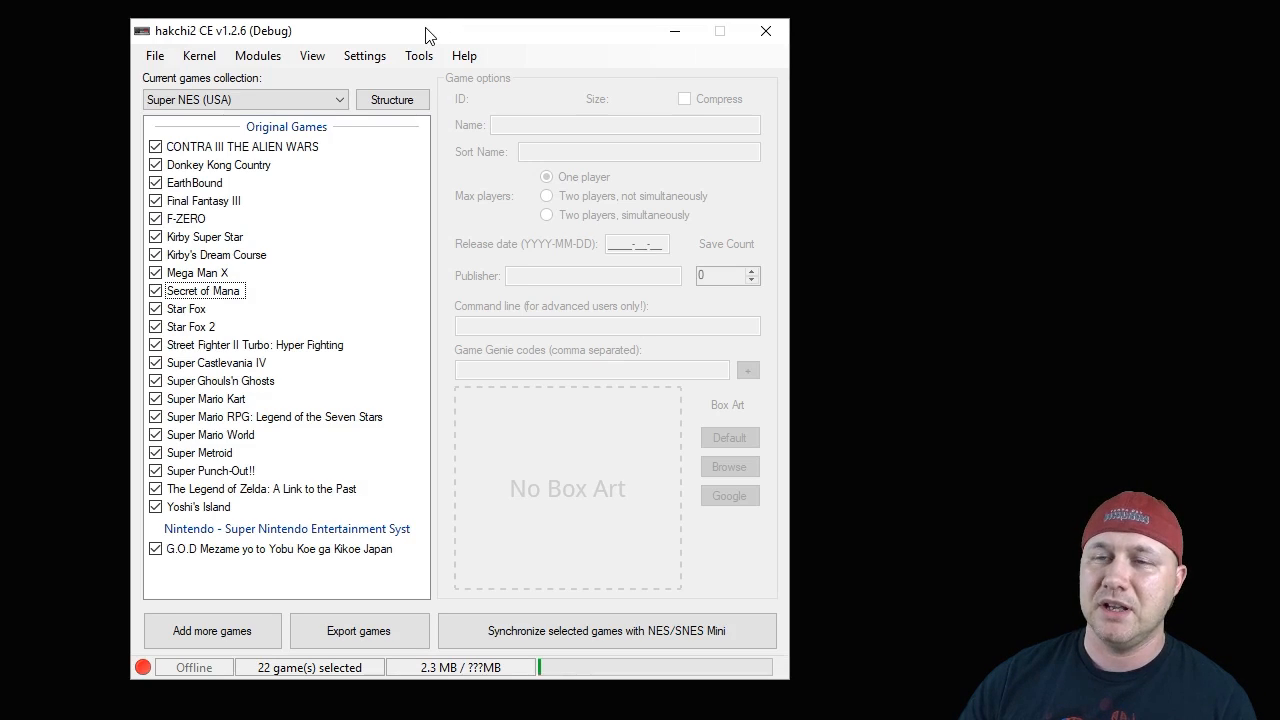
mouse_move(418, 44)
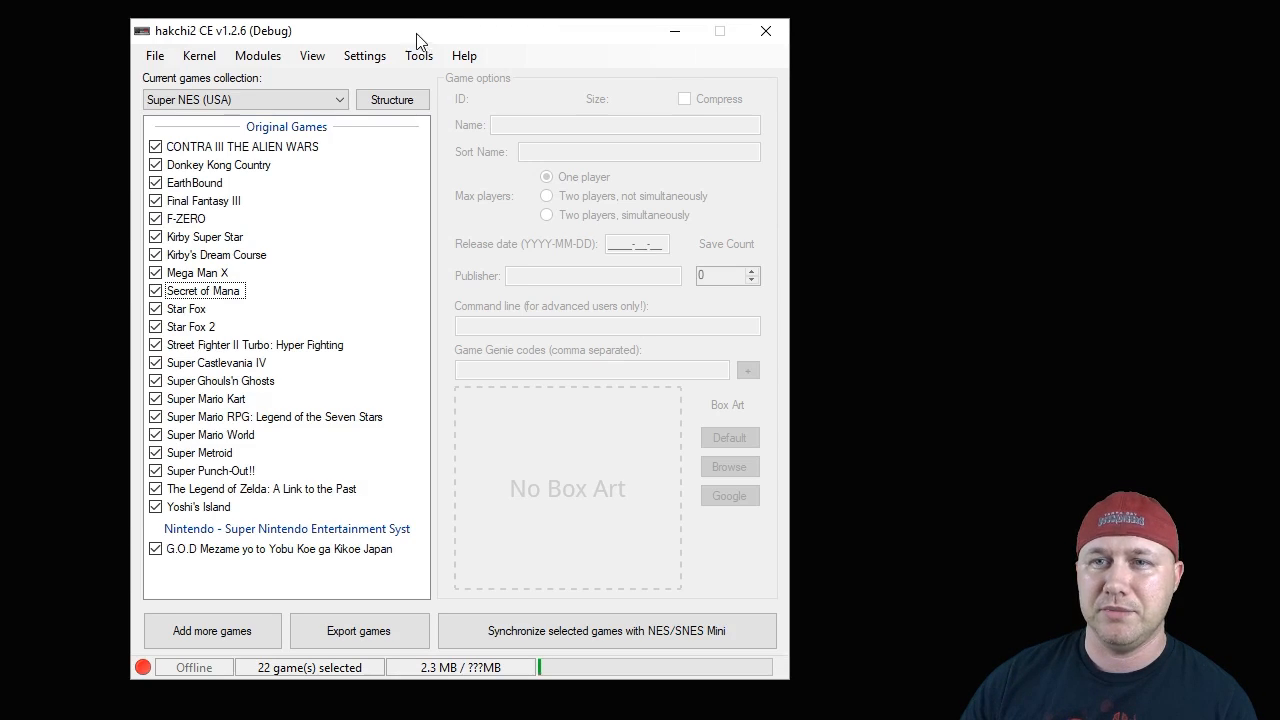
Step: Show the Modules menu options from hakchi2 CE's menu bar
left_click(258, 55)
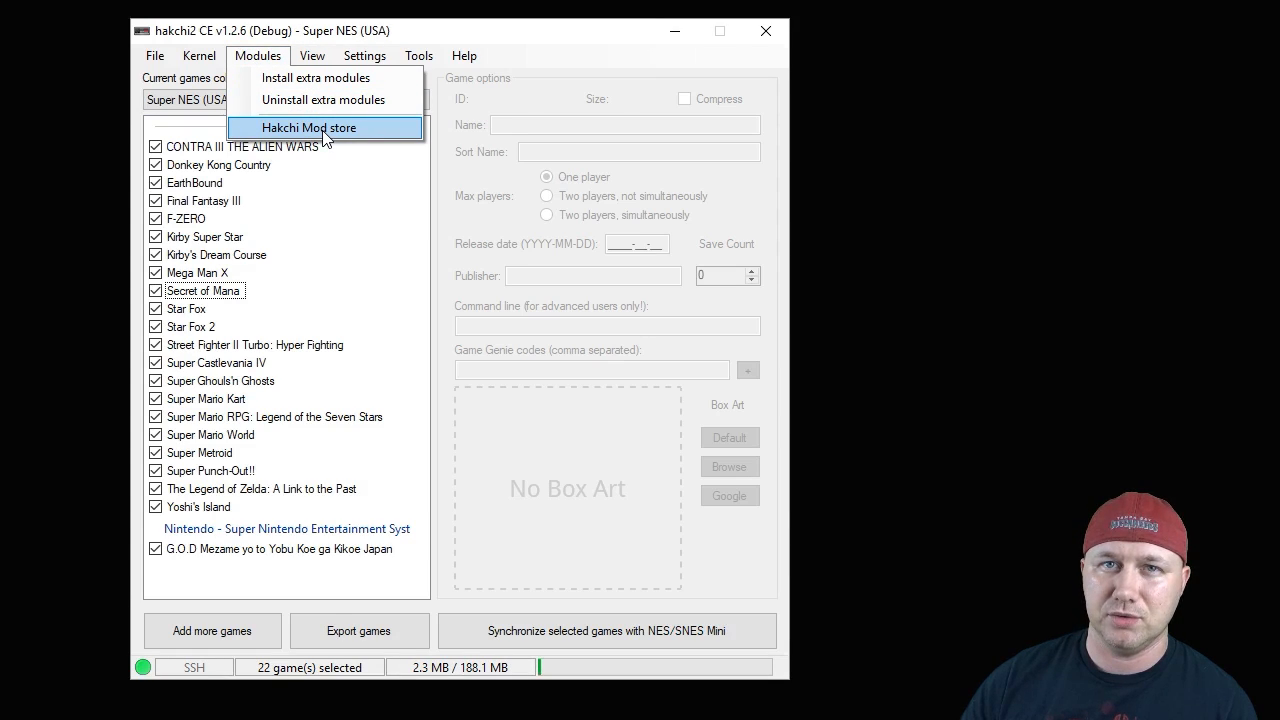
Step: Browse the Hakchi Mod store's Retroarch section and its Retroarch Cores catalogue
left_click(310, 127)
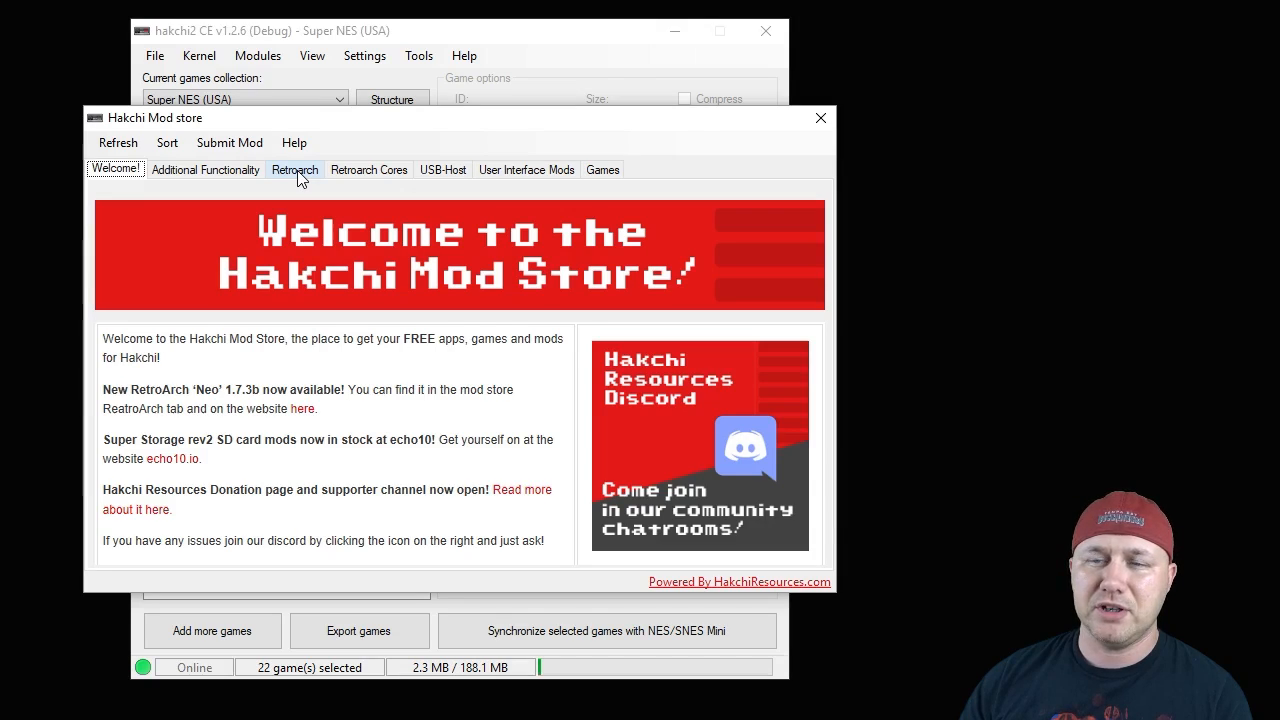
left_click(294, 169)
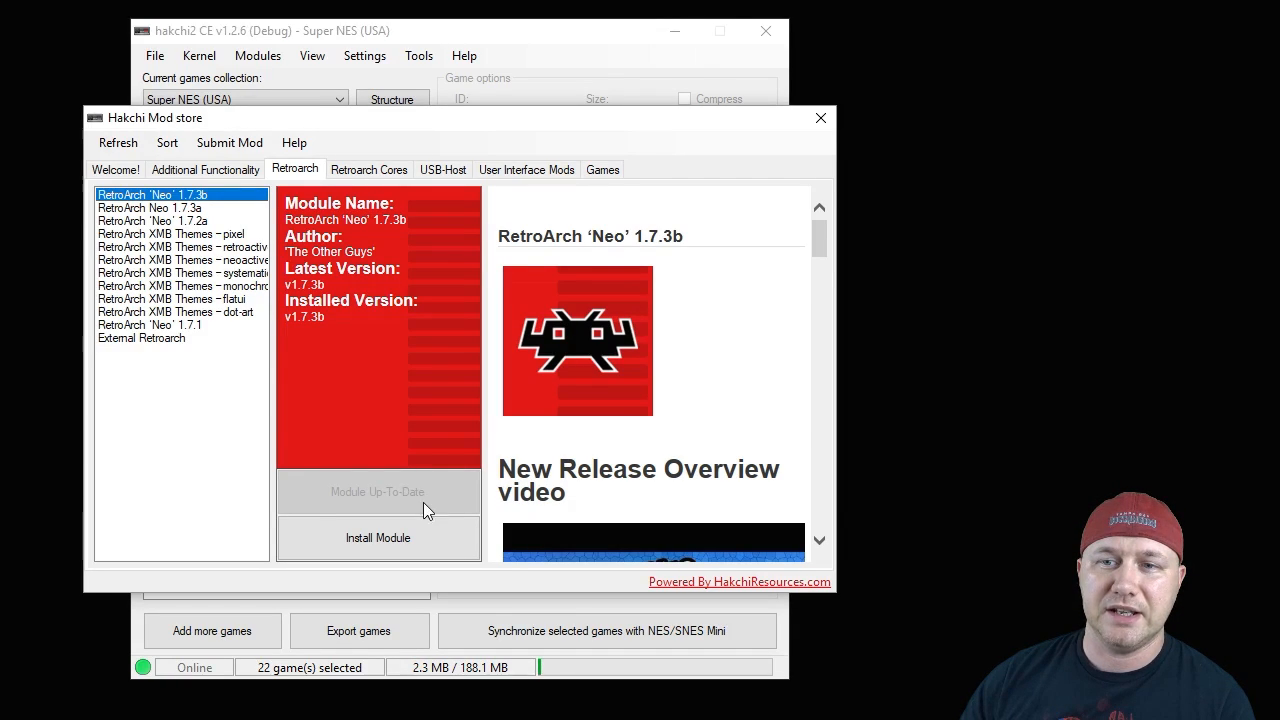
left_click(369, 169)
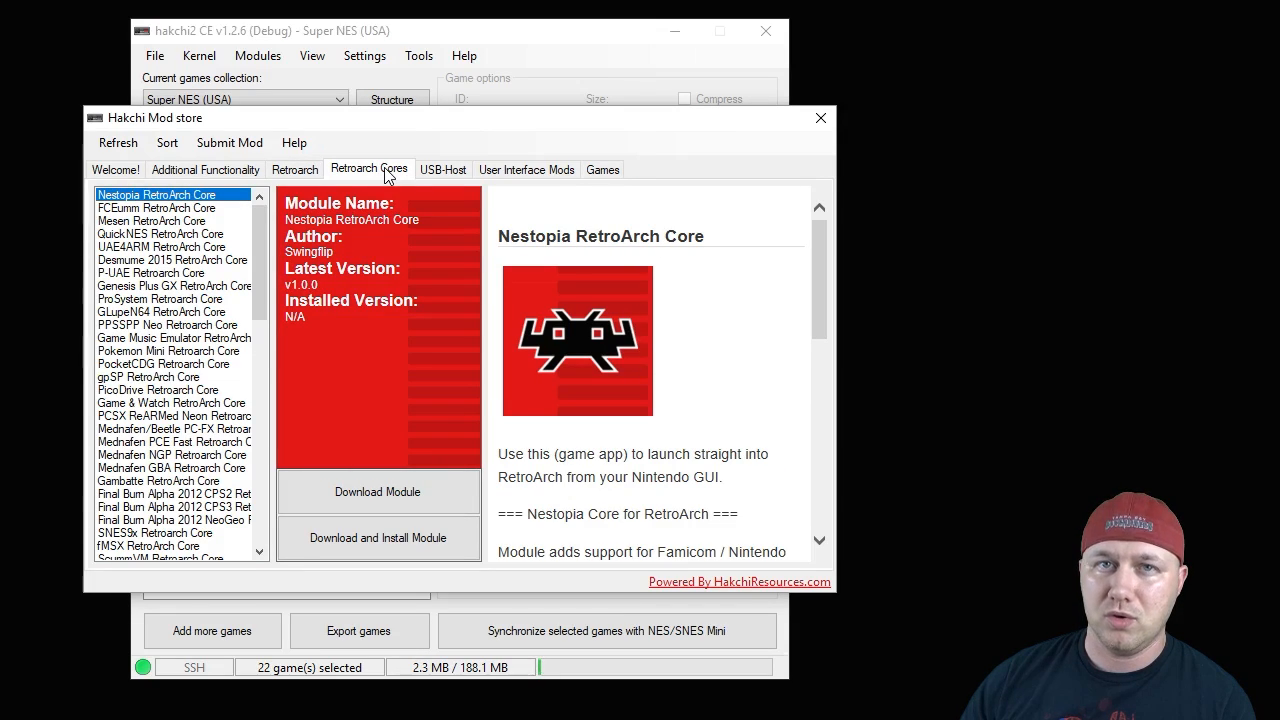
Step: Check the Genesis Plus GX and PicoDrive cores' install details, then close the mod store
left_click(174, 285)
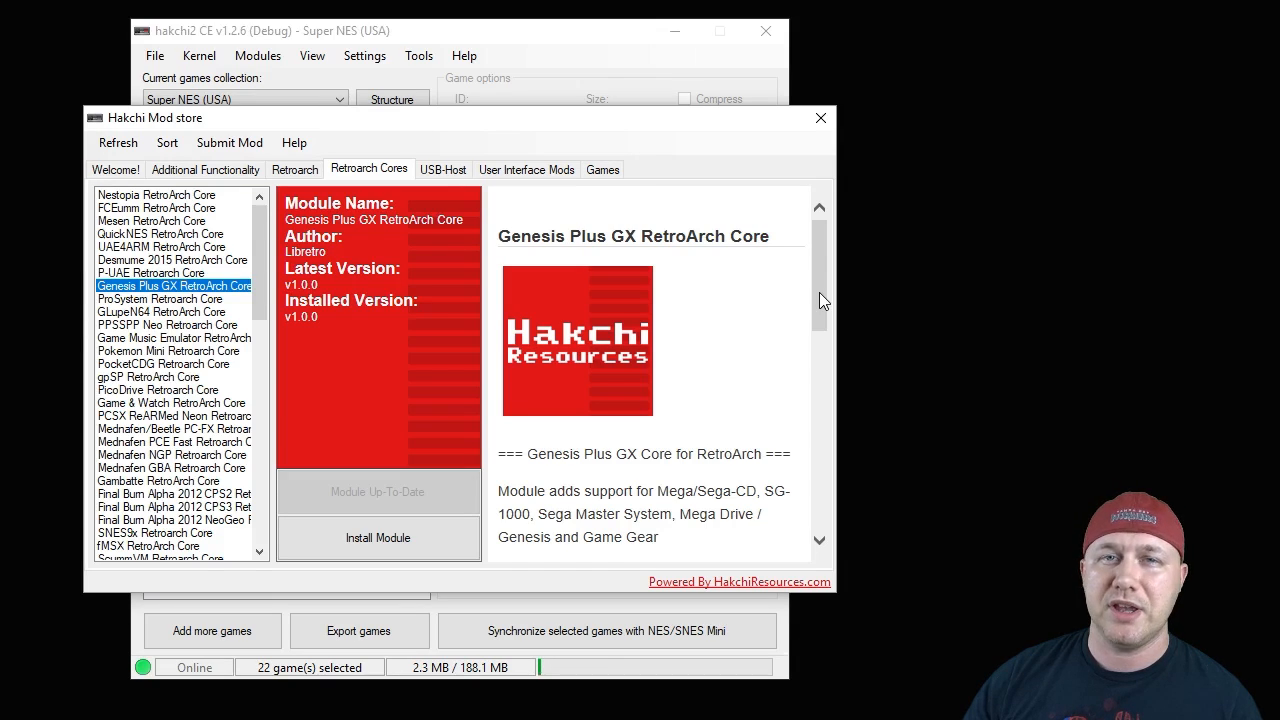
mouse_move(230, 300)
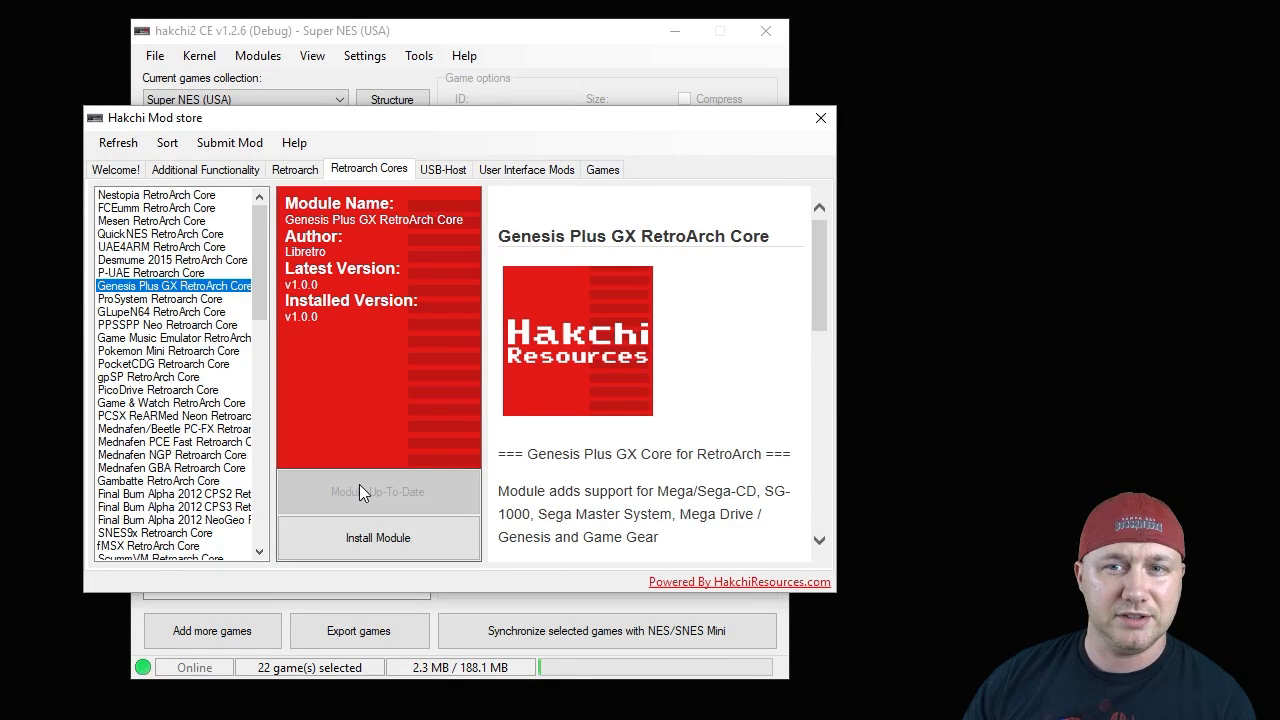
left_click(158, 389)
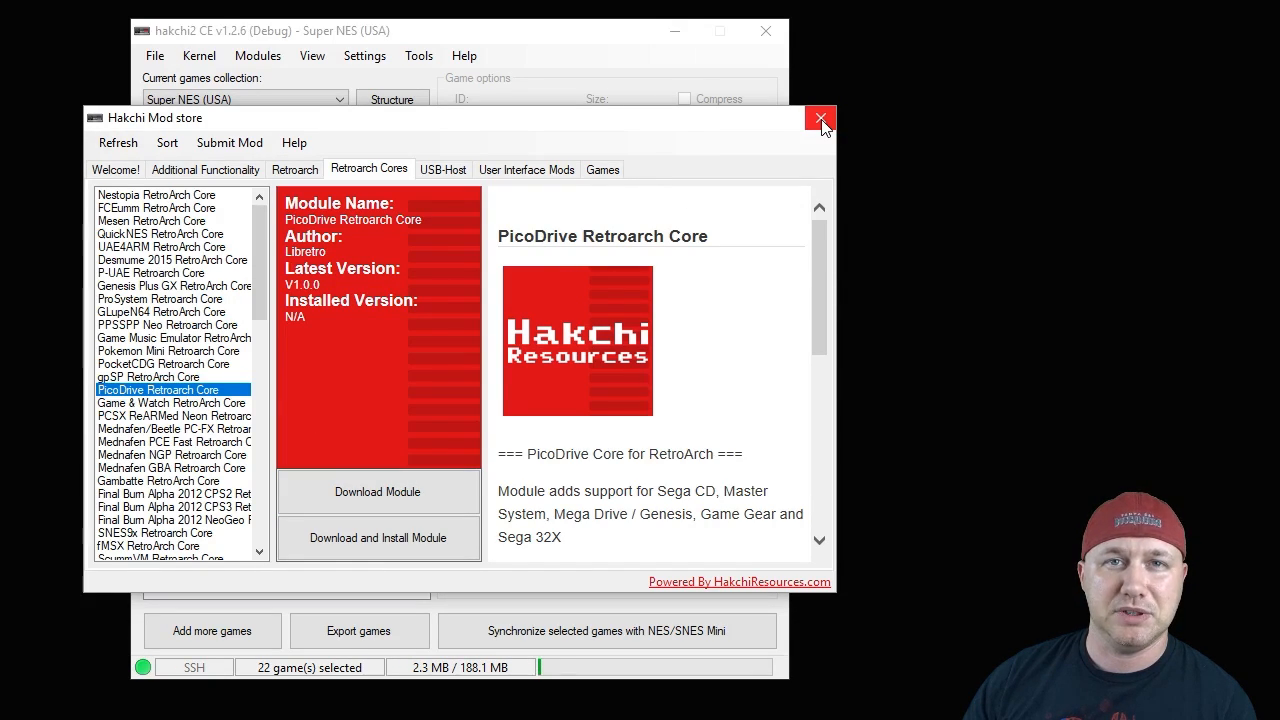
left_click(819, 117)
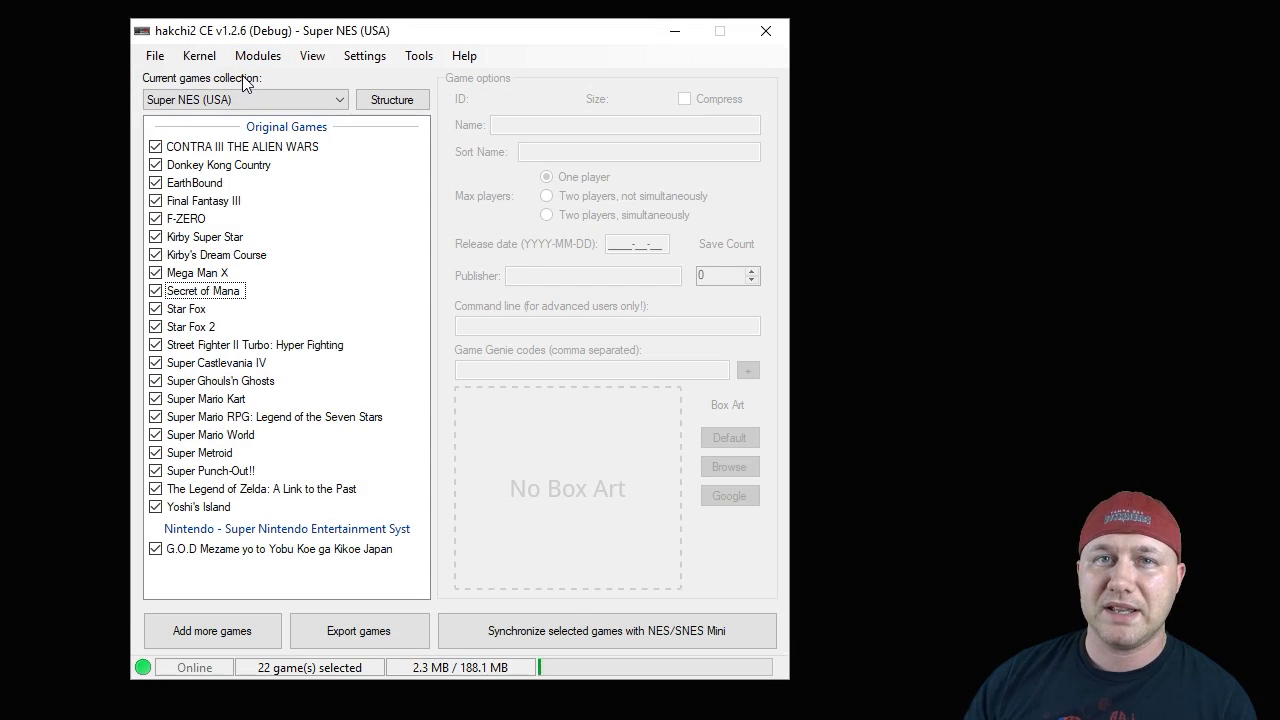
Step: Install Hakchi RetroArch 'Neo' v1.7.3b via the extra-modules installer
left_click(257, 55)
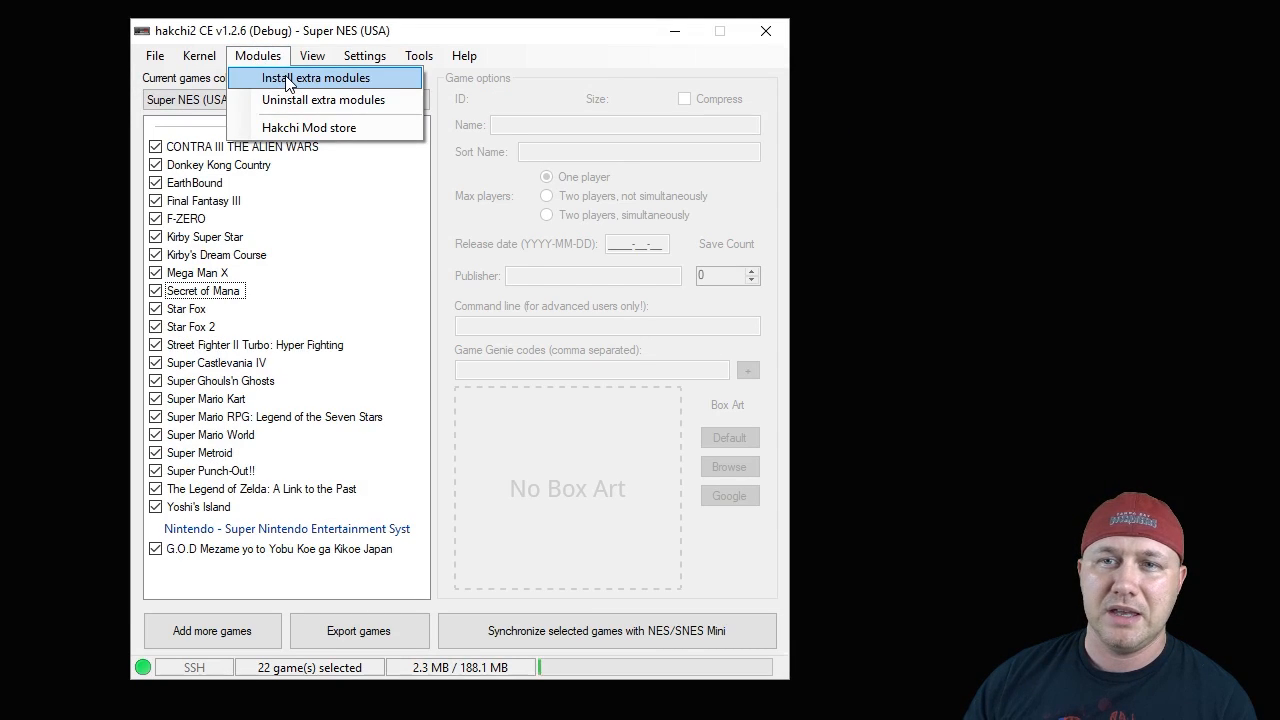
left_click(316, 78)
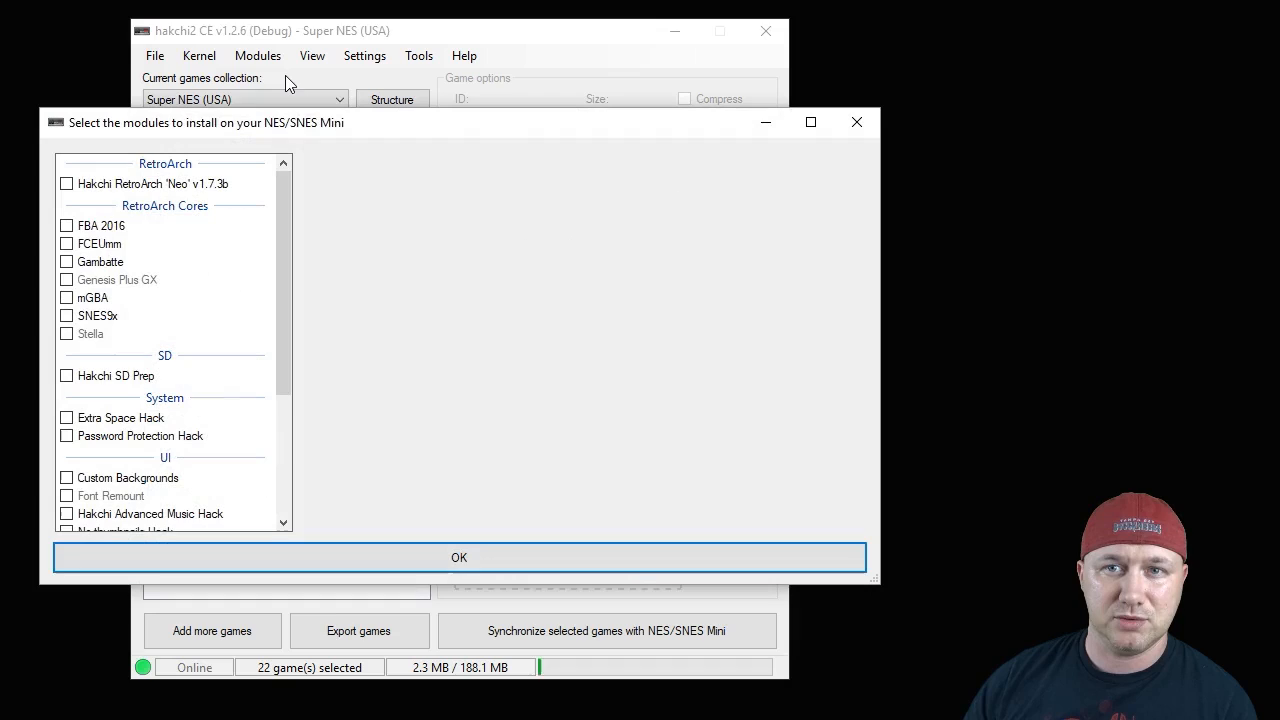
left_click(150, 183)
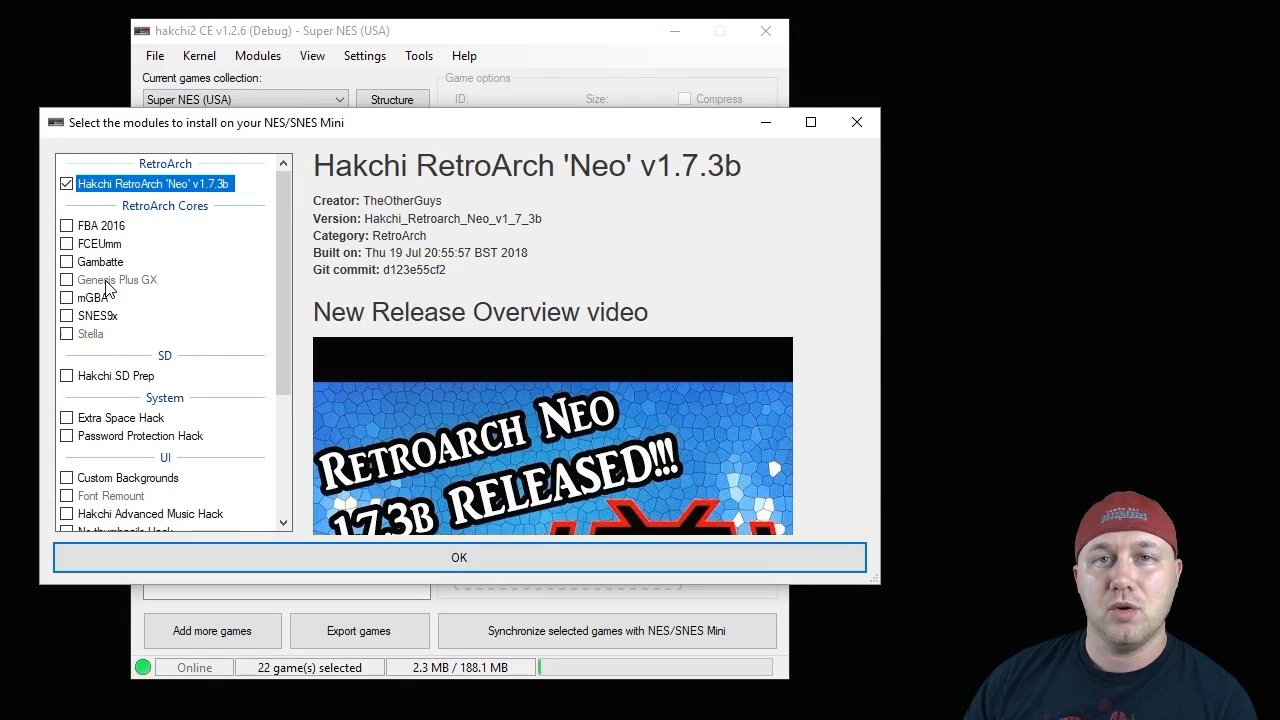
left_click(459, 557)
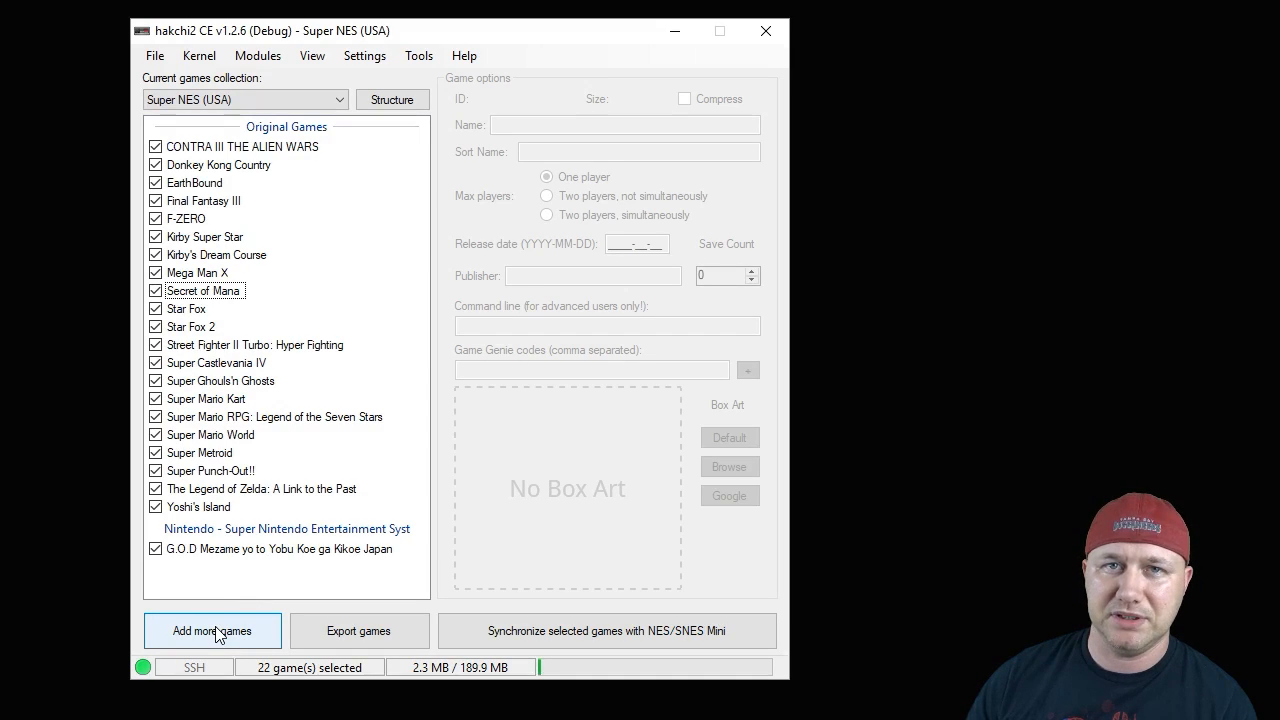
Step: Add Vectorman (USA, Europe).zip and the Wonder Boy III zip from Downloads as new games
left_click(212, 630)
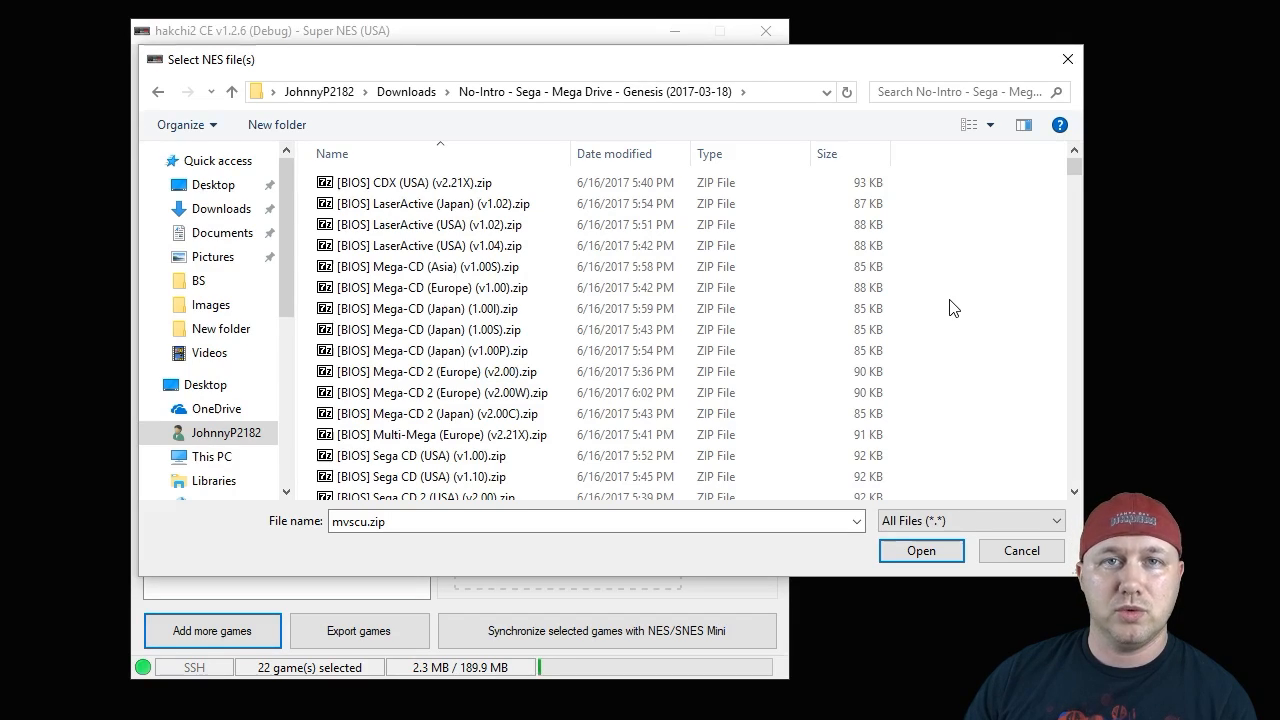
left_click(410, 404)
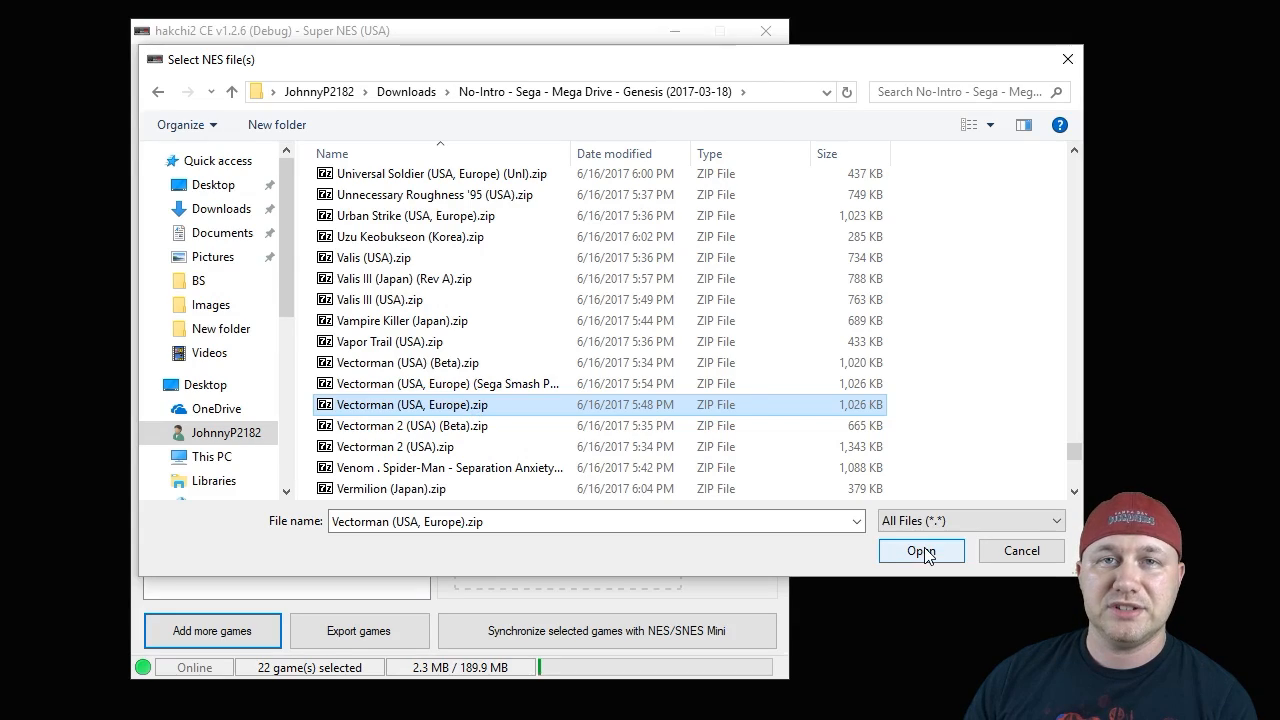
left_click(921, 551)
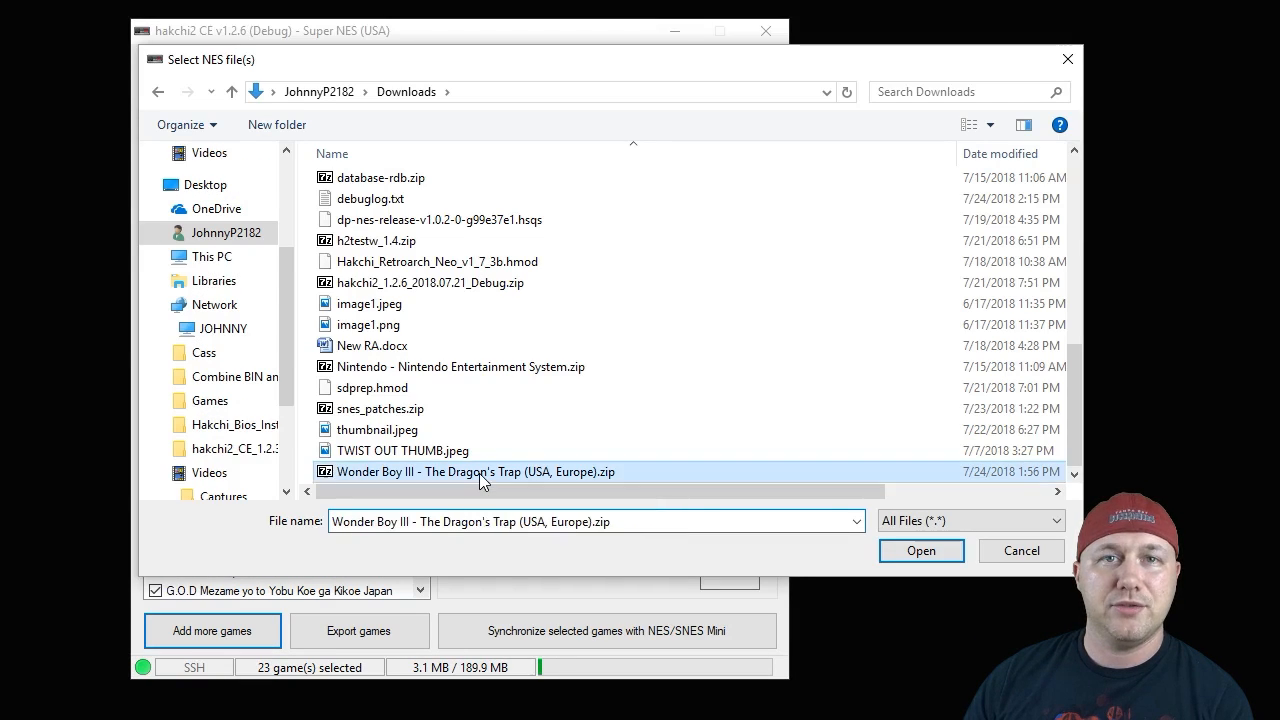
left_click(920, 550)
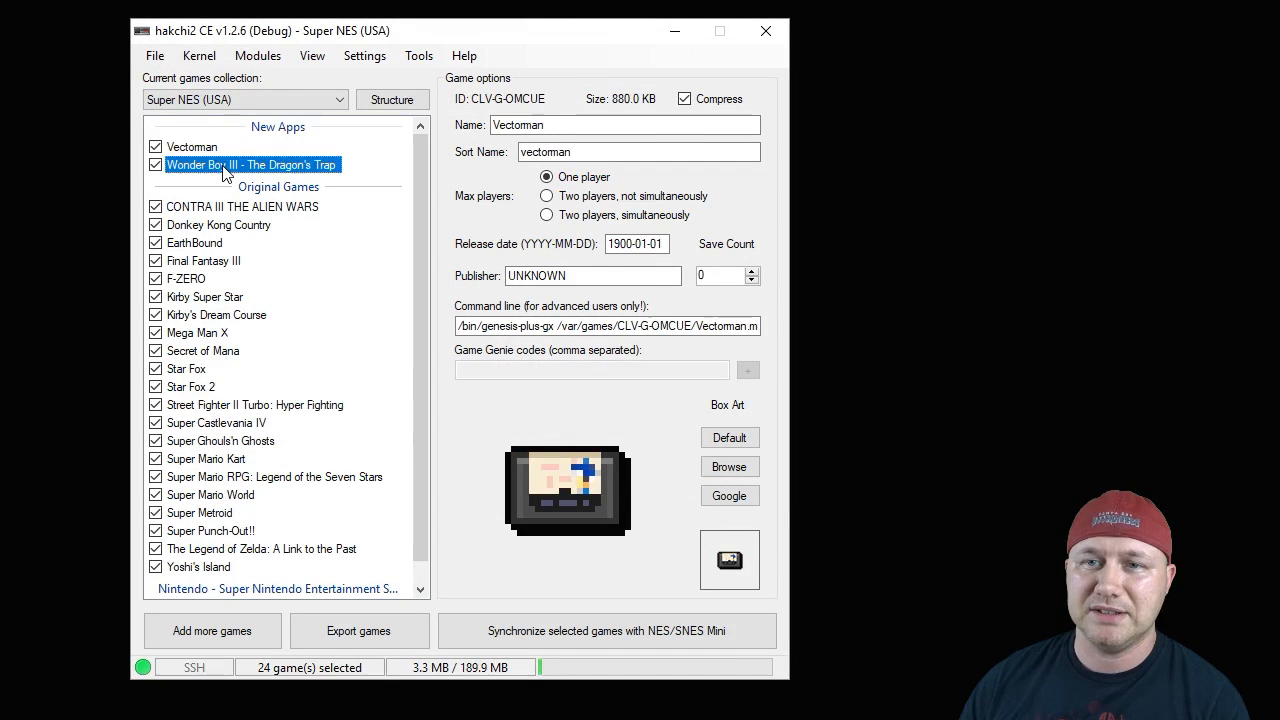
Step: Search online box art for Vectorman without result, then select Wonder Boy III for its Sega cover
left_click(192, 147)
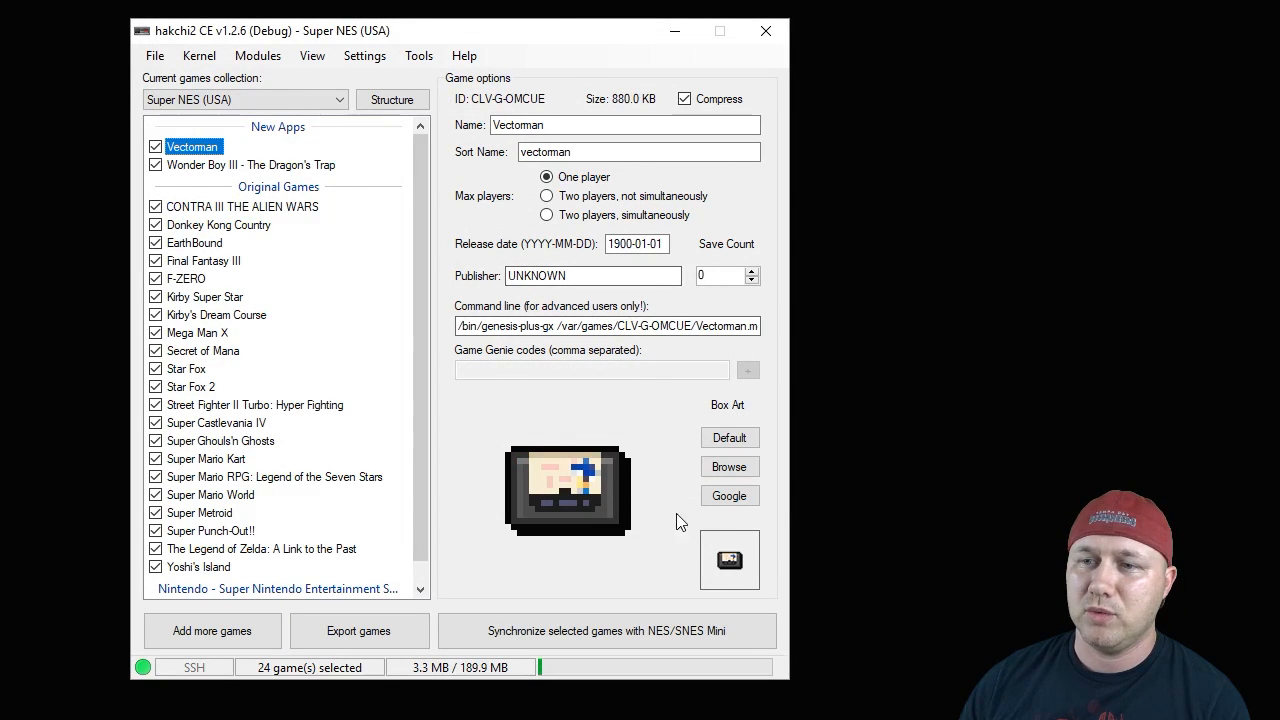
left_click(729, 495)
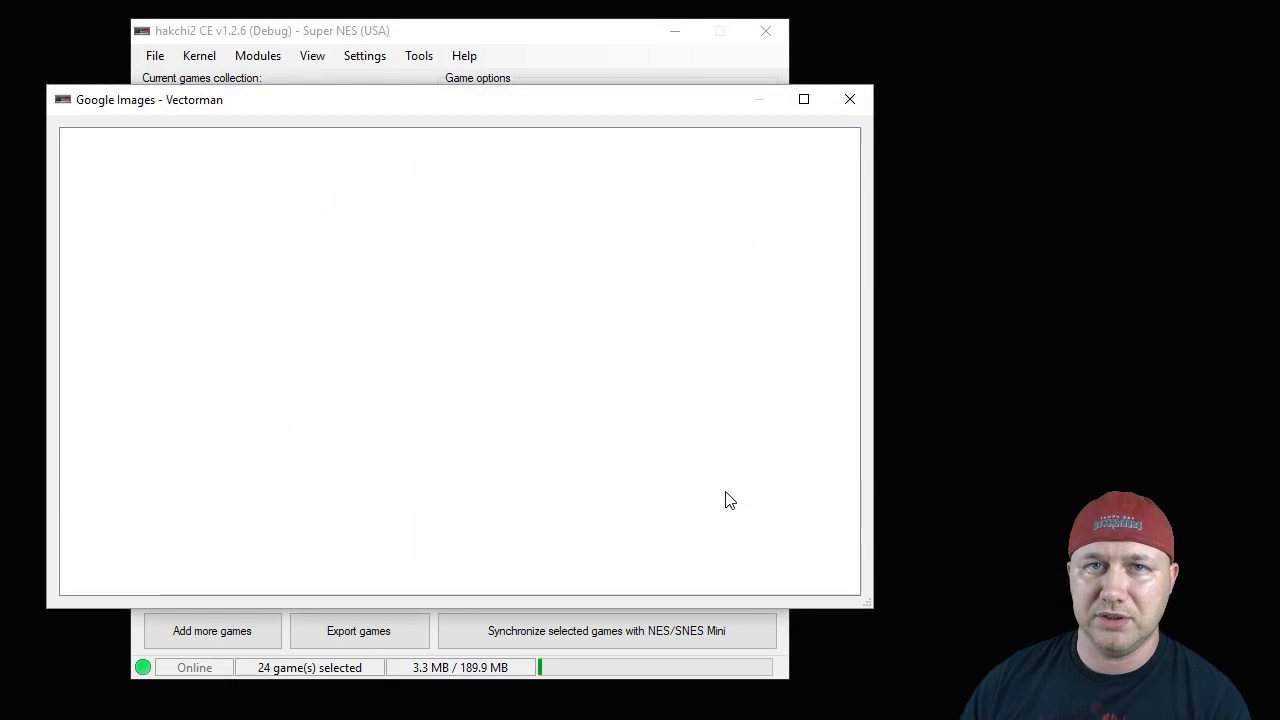
left_click(849, 99)
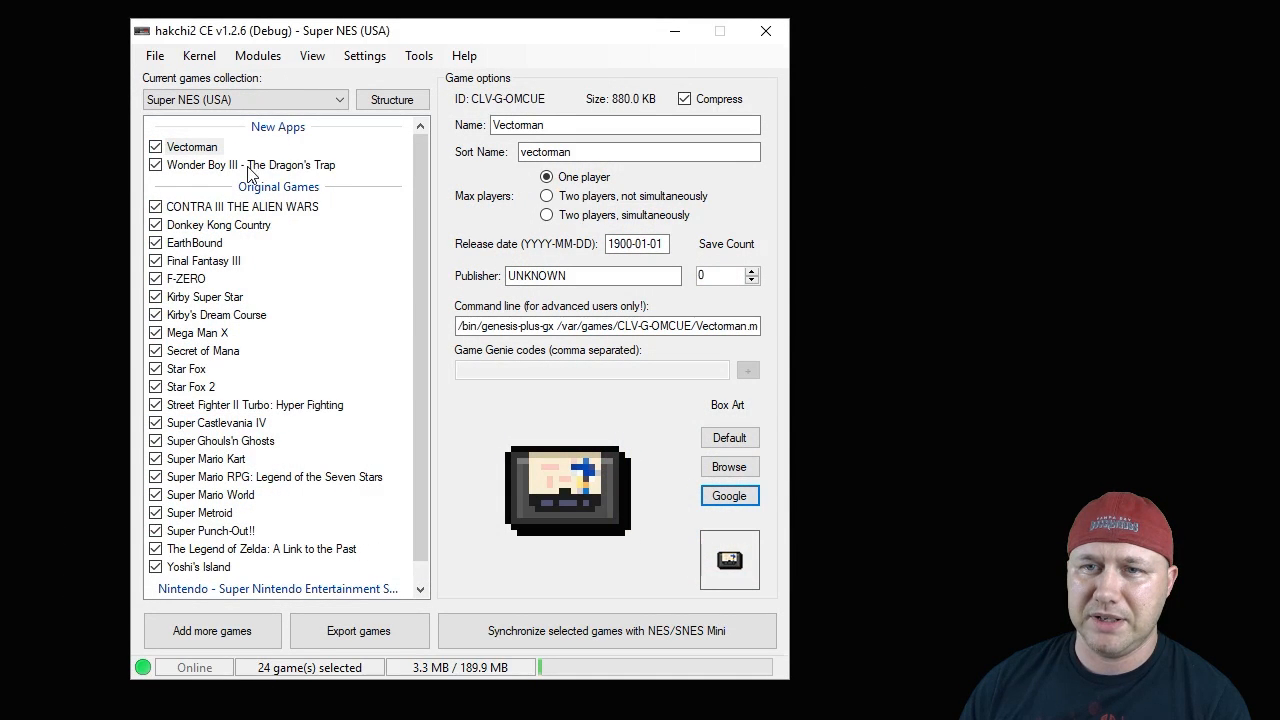
left_click(729, 495)
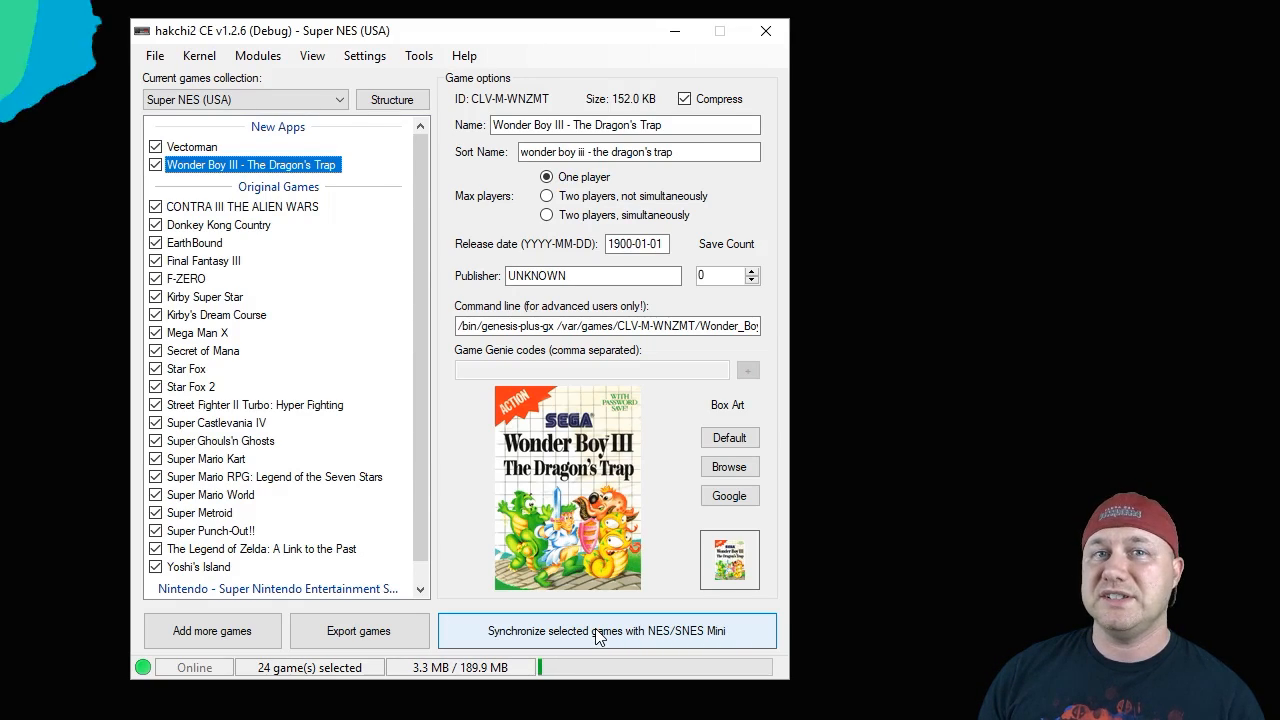
Step: Synchronize the selected games to the SNES Classic and move the hero in Wonder Boy III
left_click(607, 630)
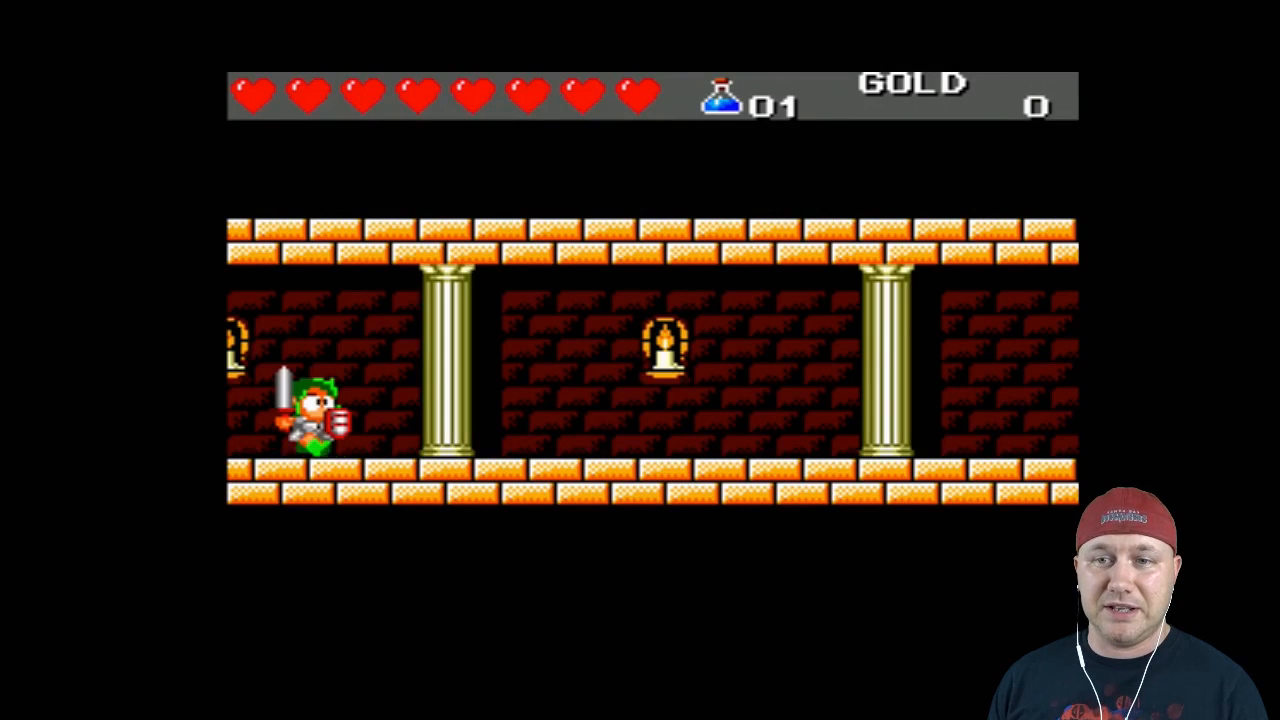
key("Right")
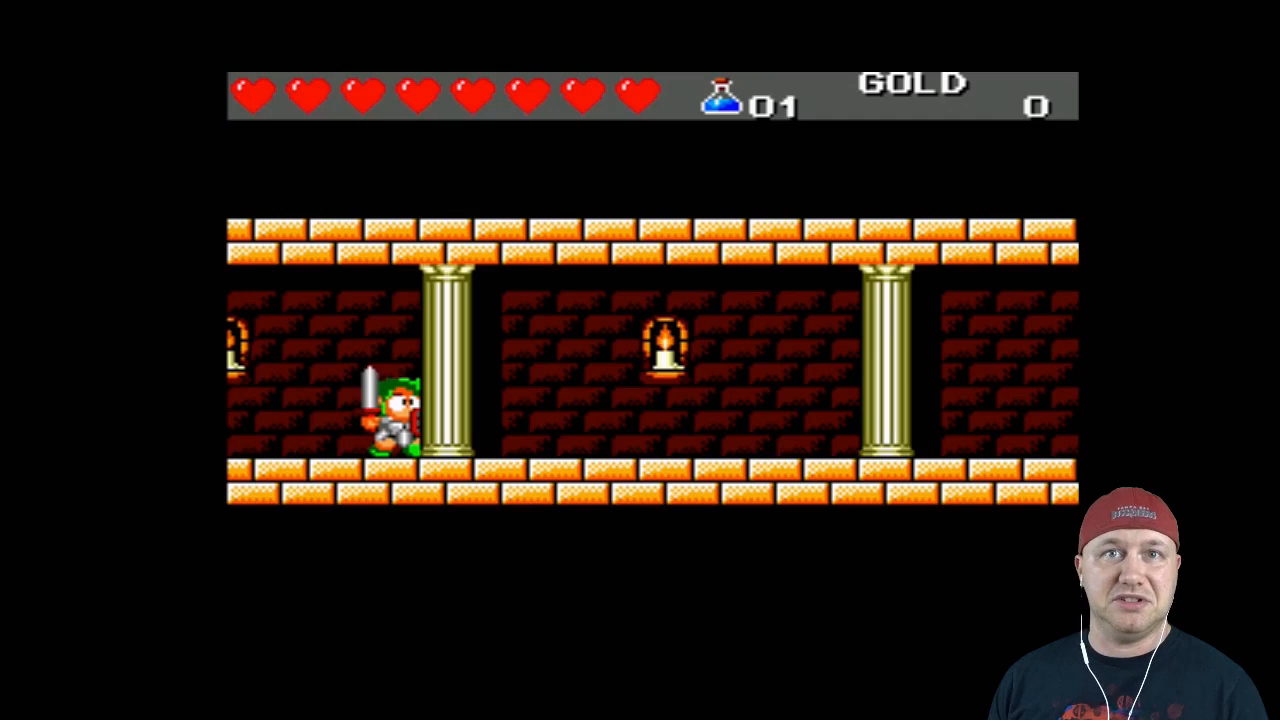